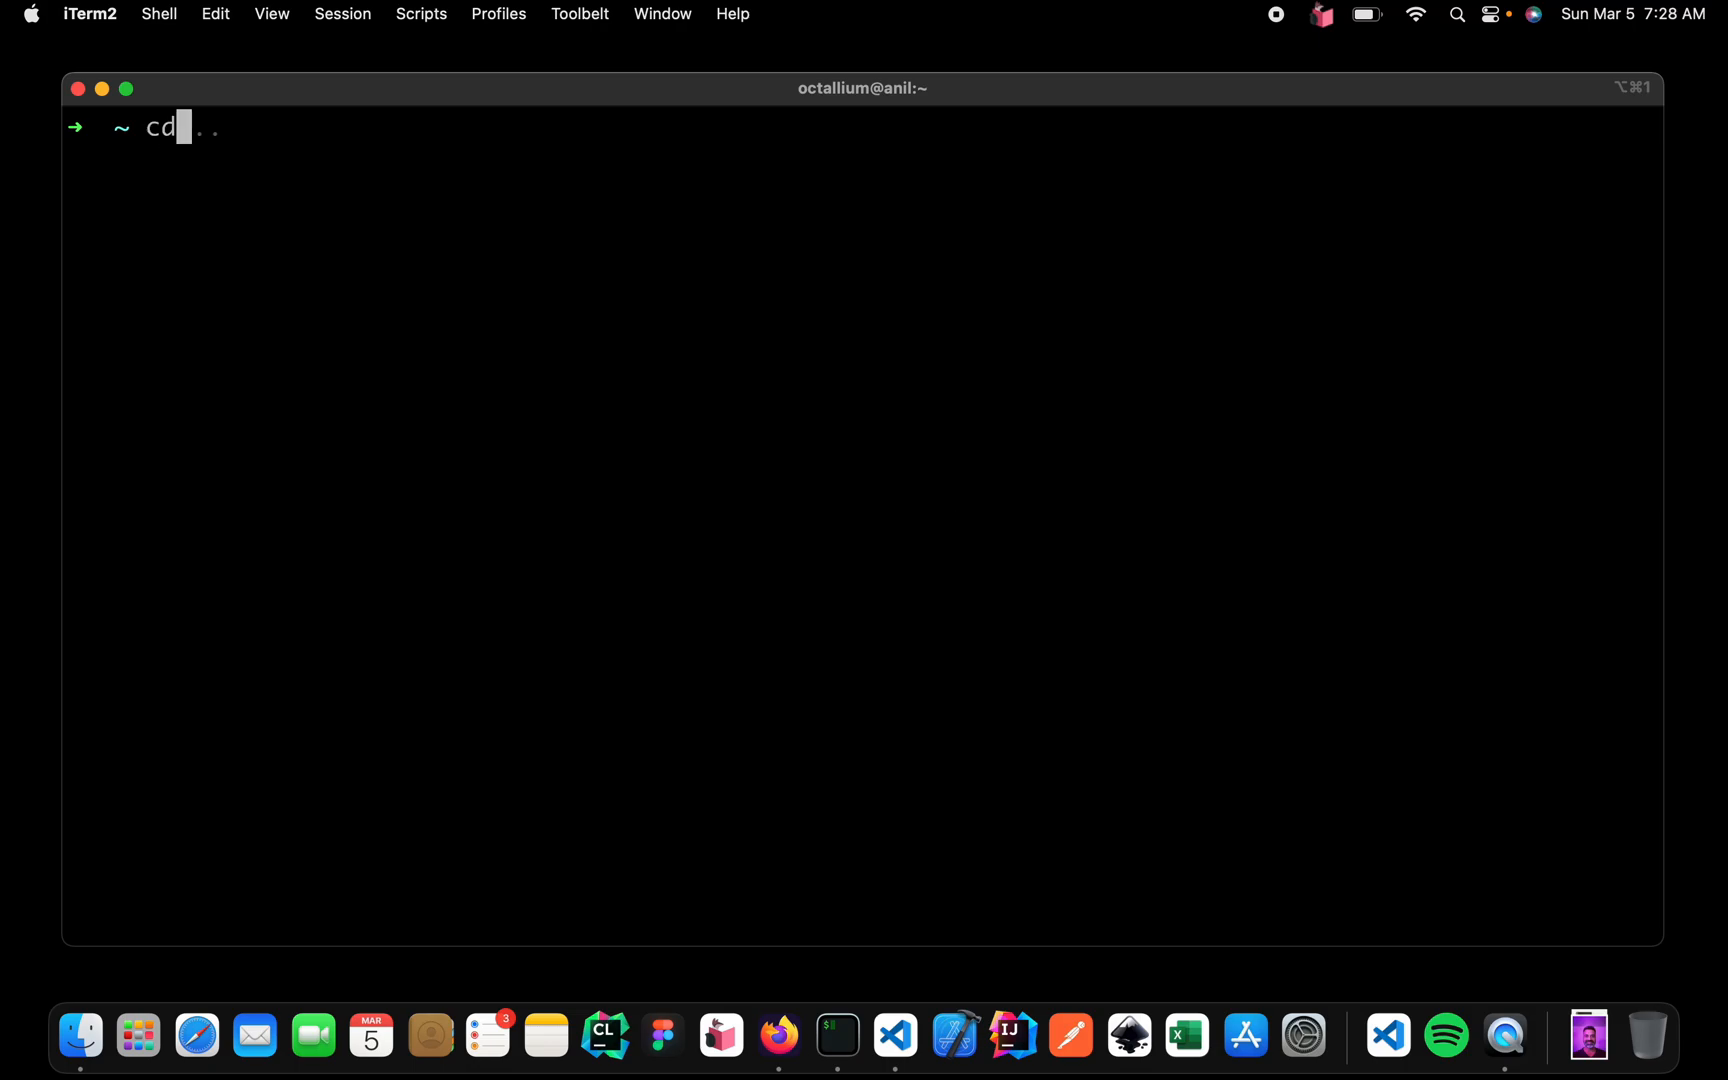
# Step: Enter functional-programming-with-elixir, list its contents, create a 'code' folder and move into it
pyautogui.write('functional-programming-with-elixir')
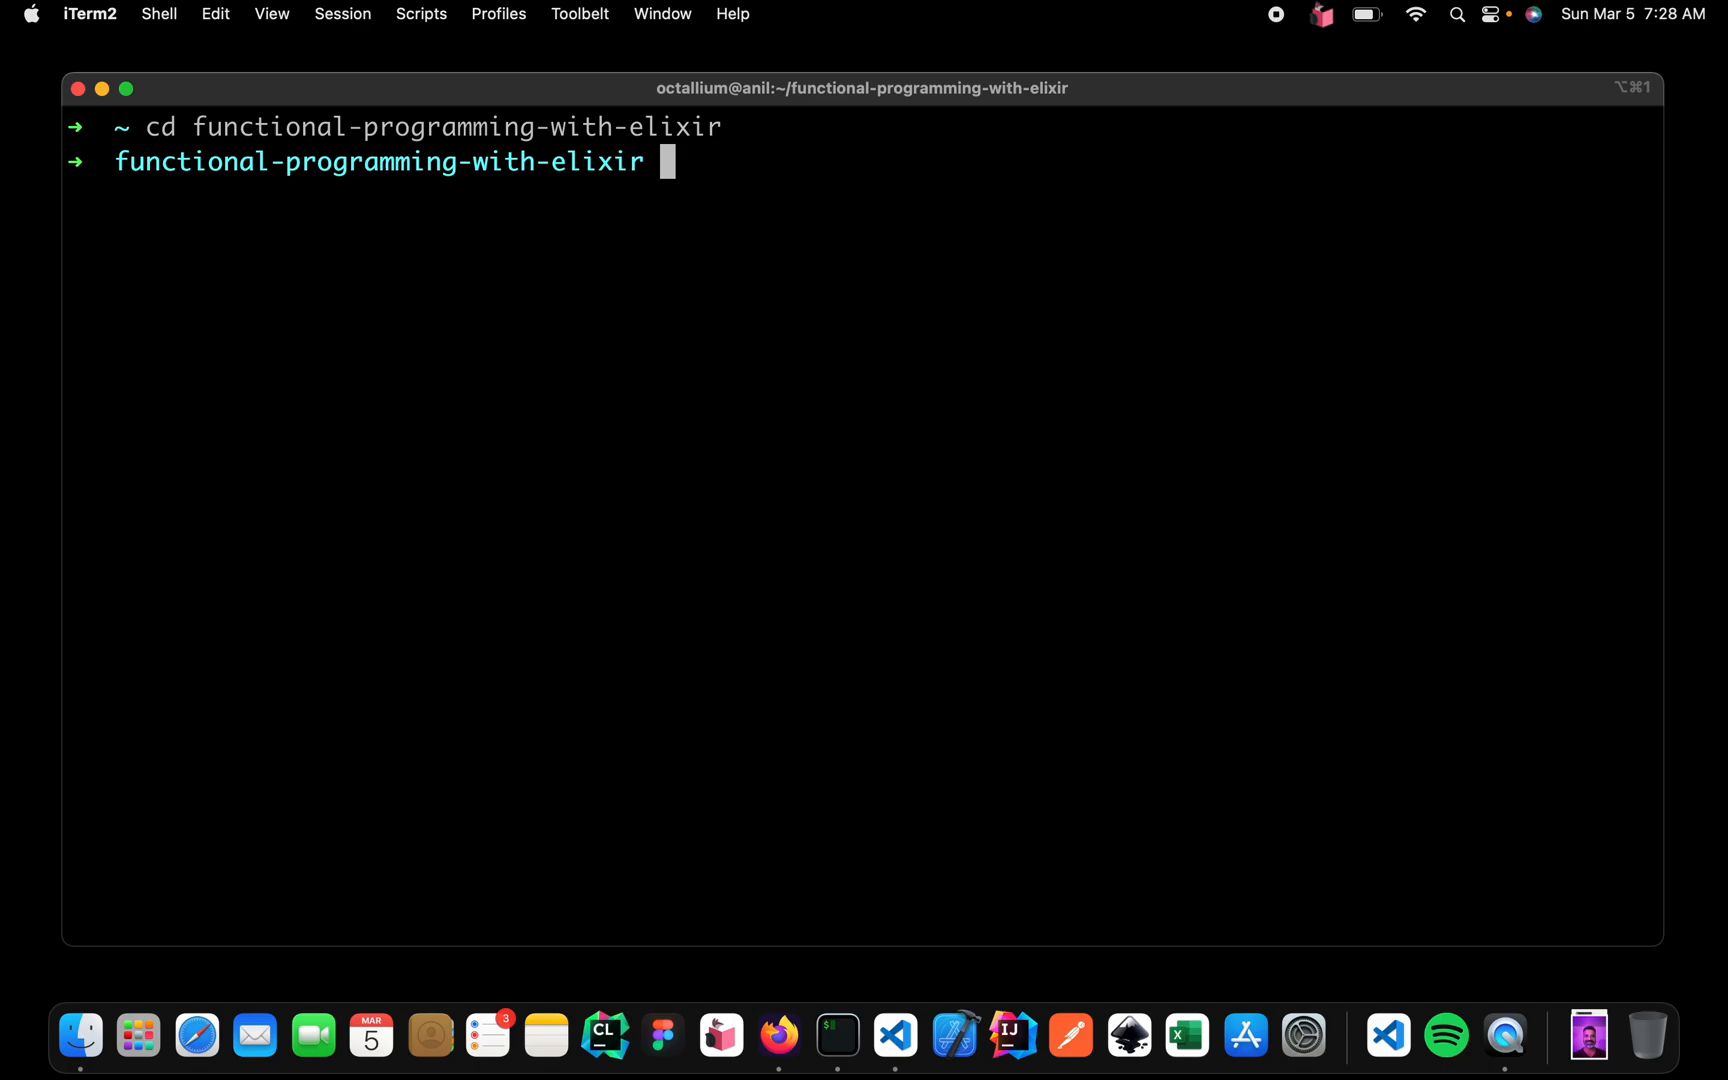
pyautogui.write('ls')
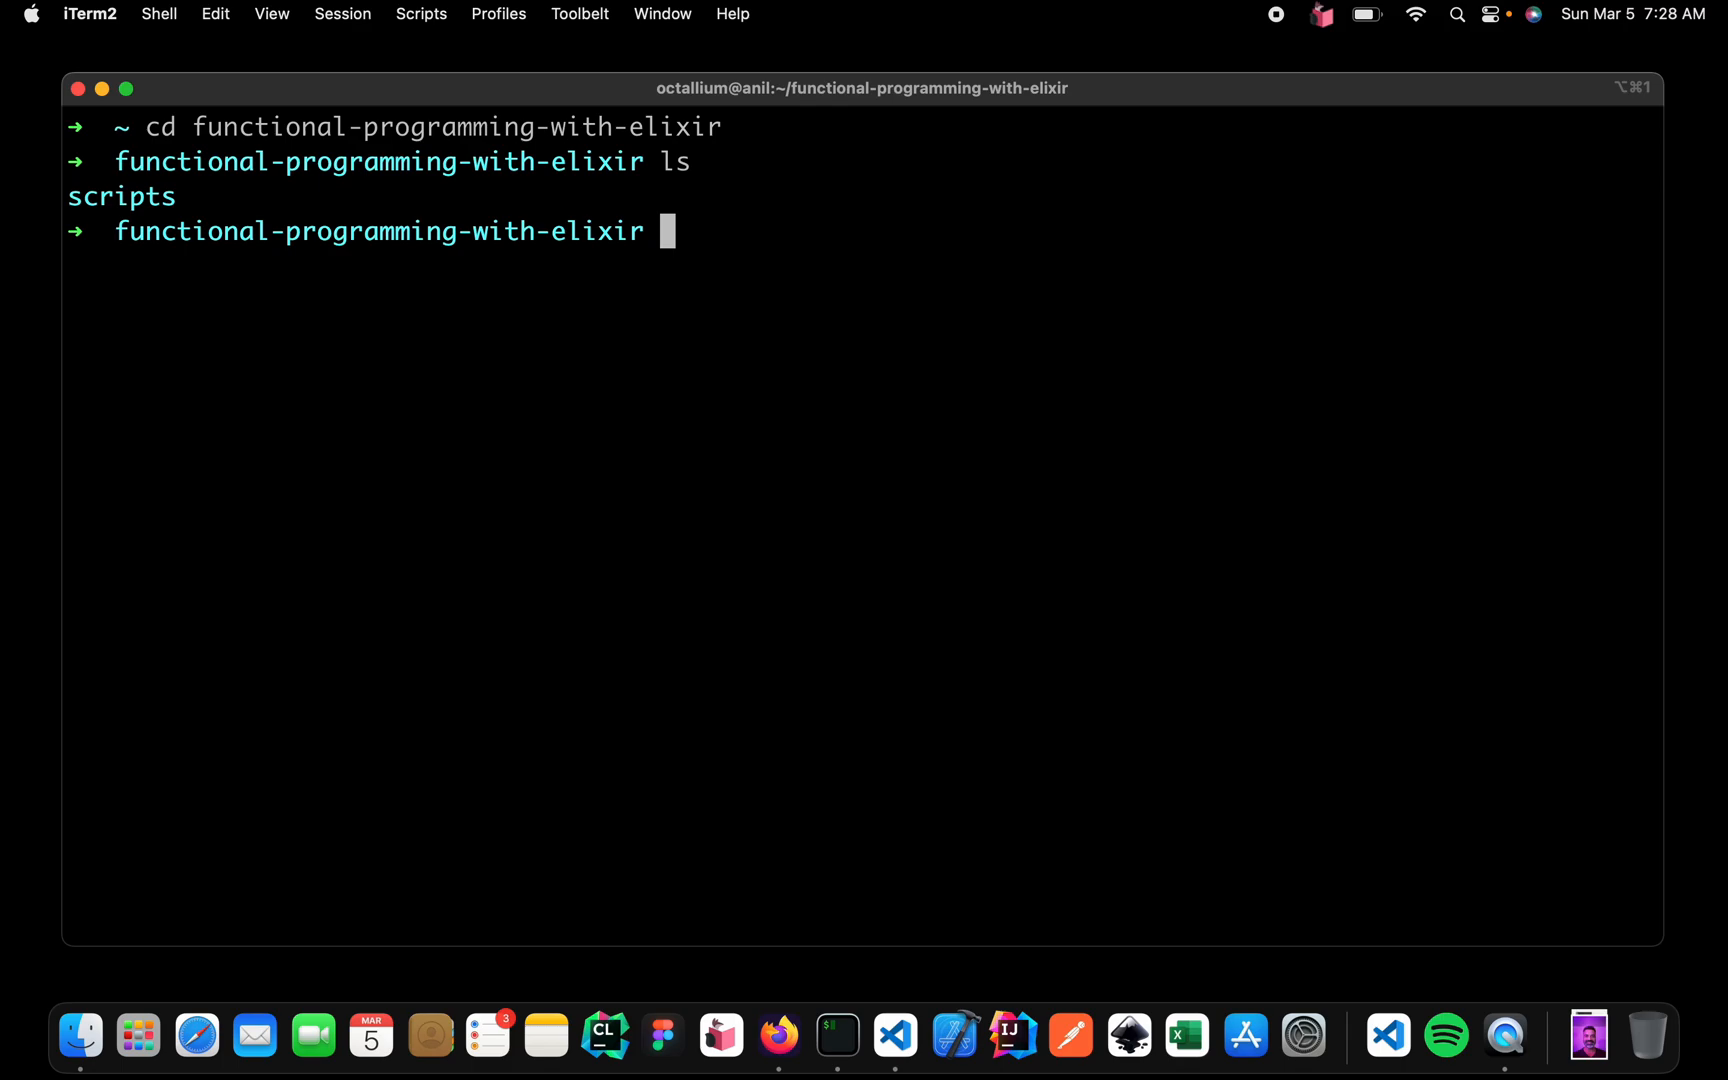
pyautogui.write('mkdir concurrency')
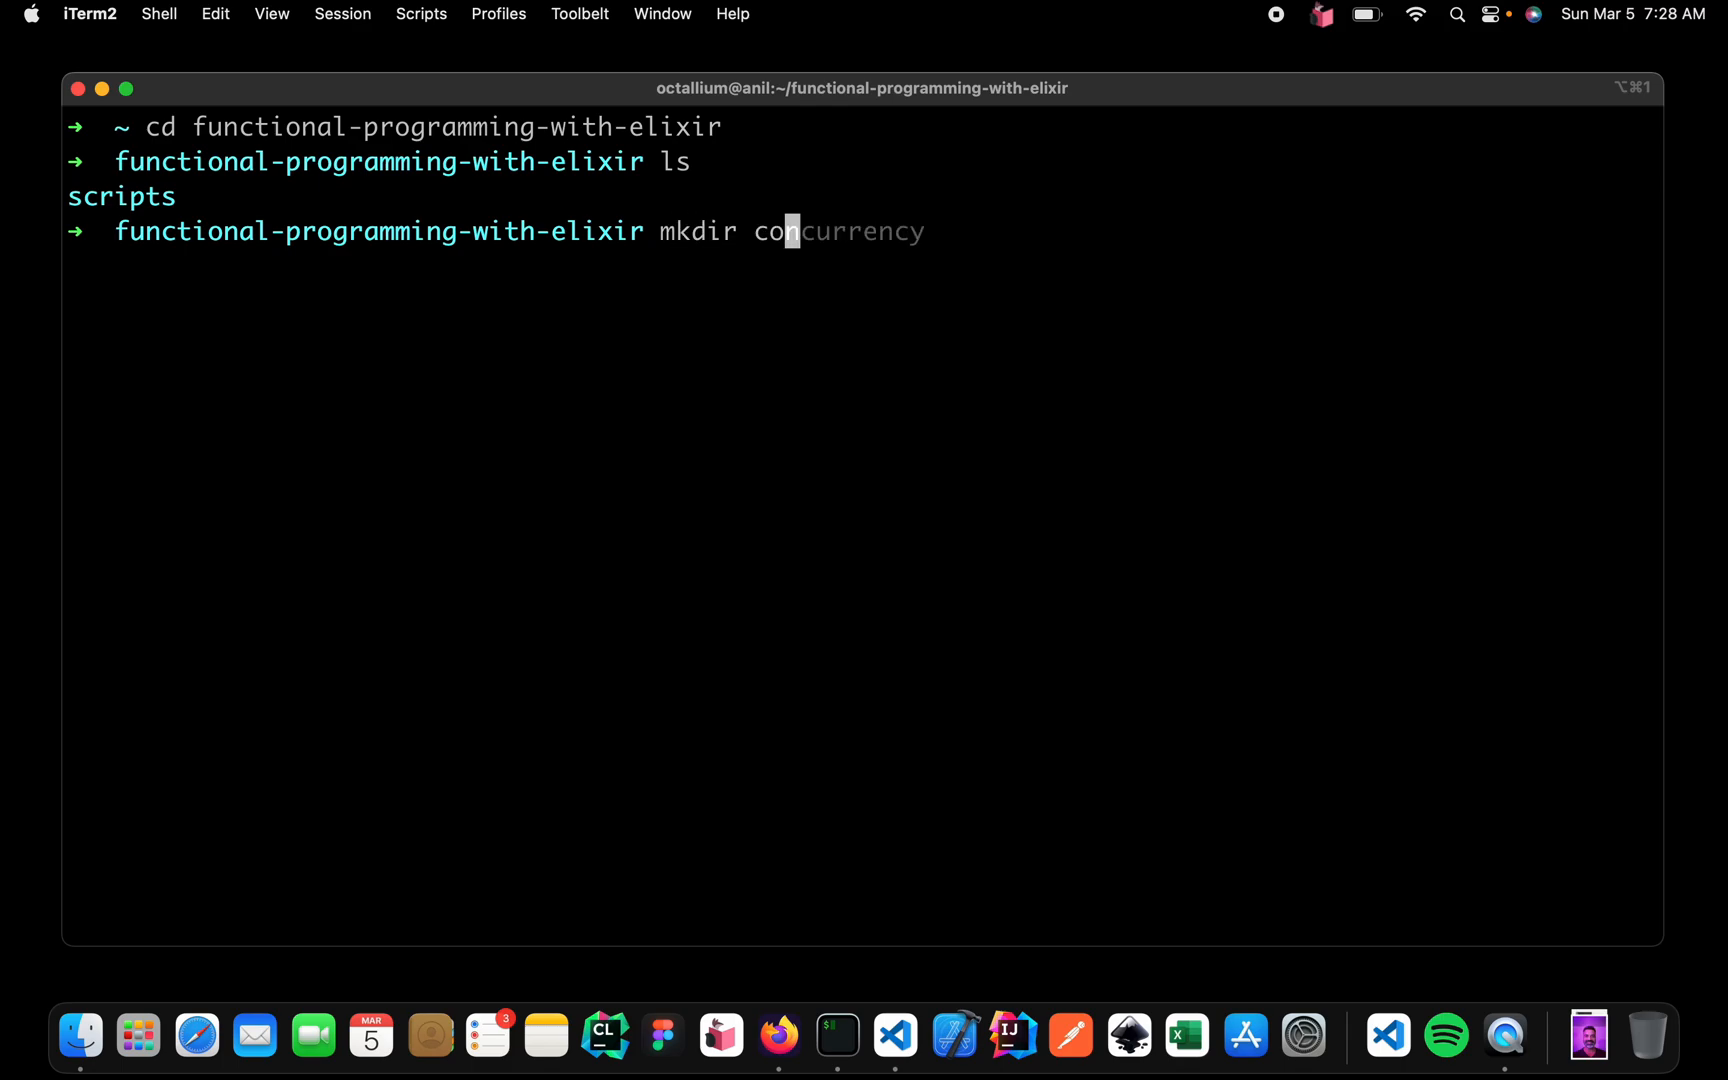
pyautogui.write('code')
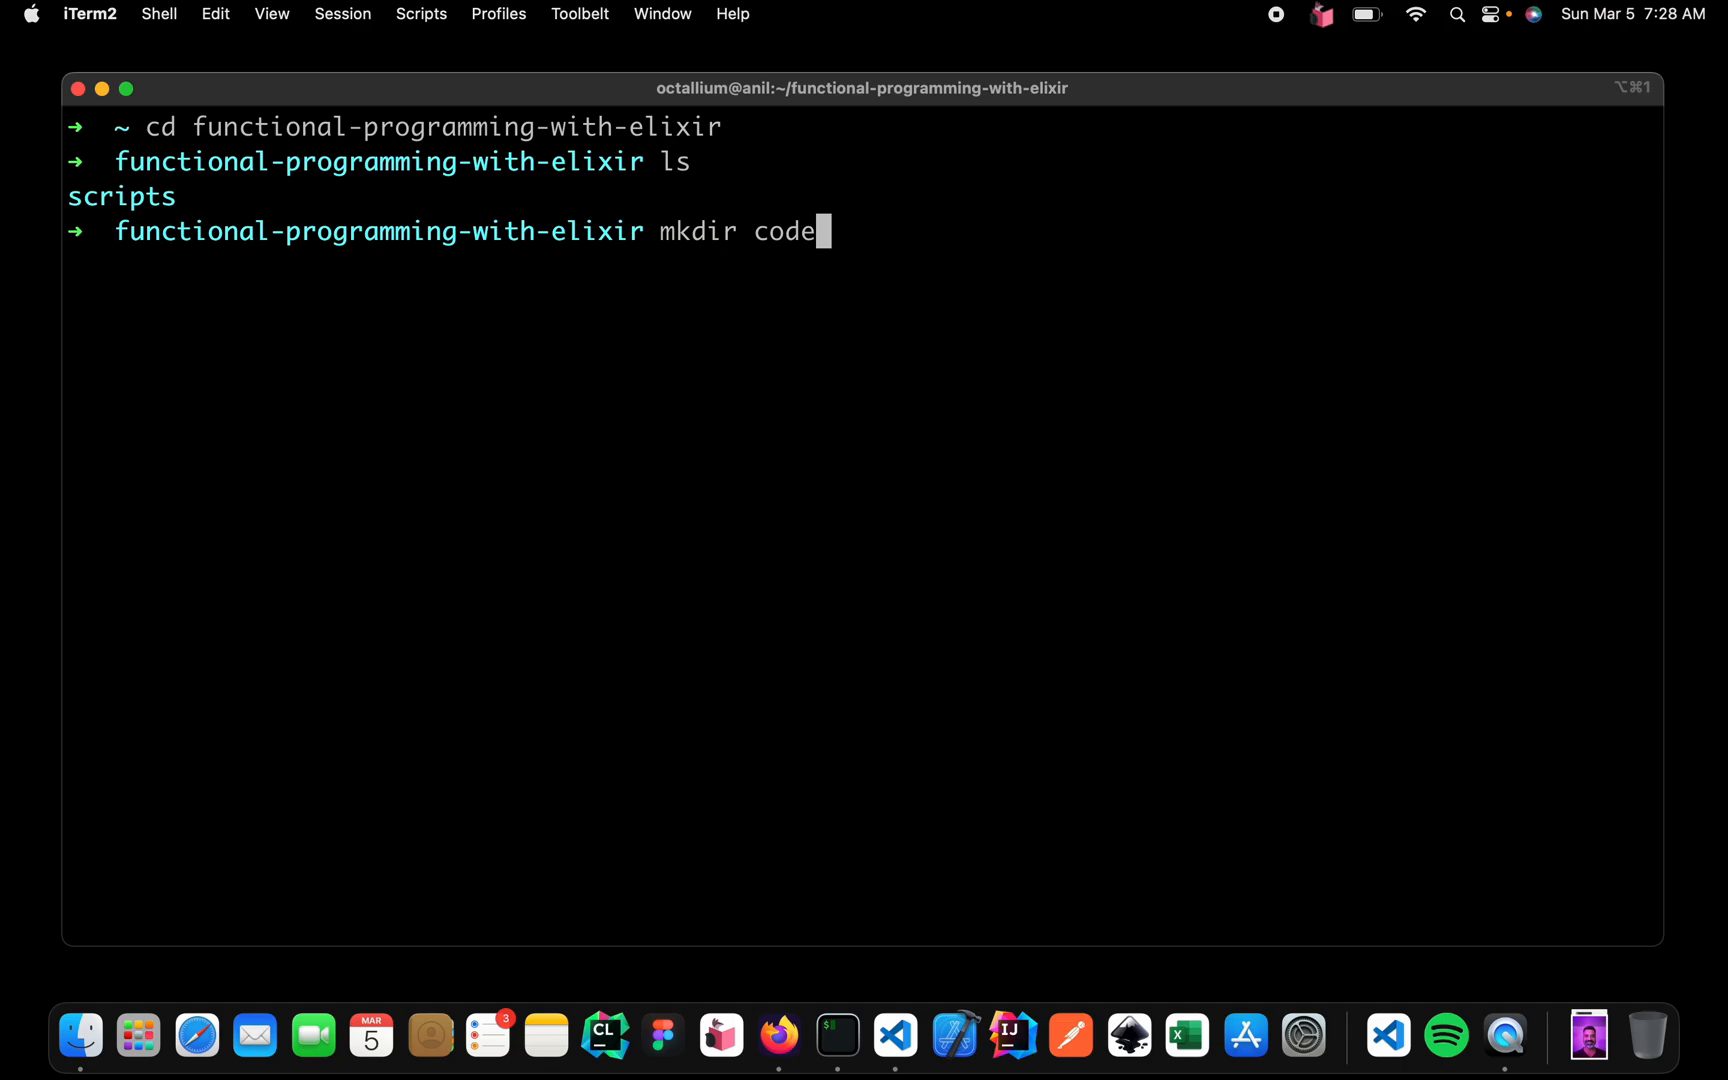
pyautogui.write('cd code/tutorials')
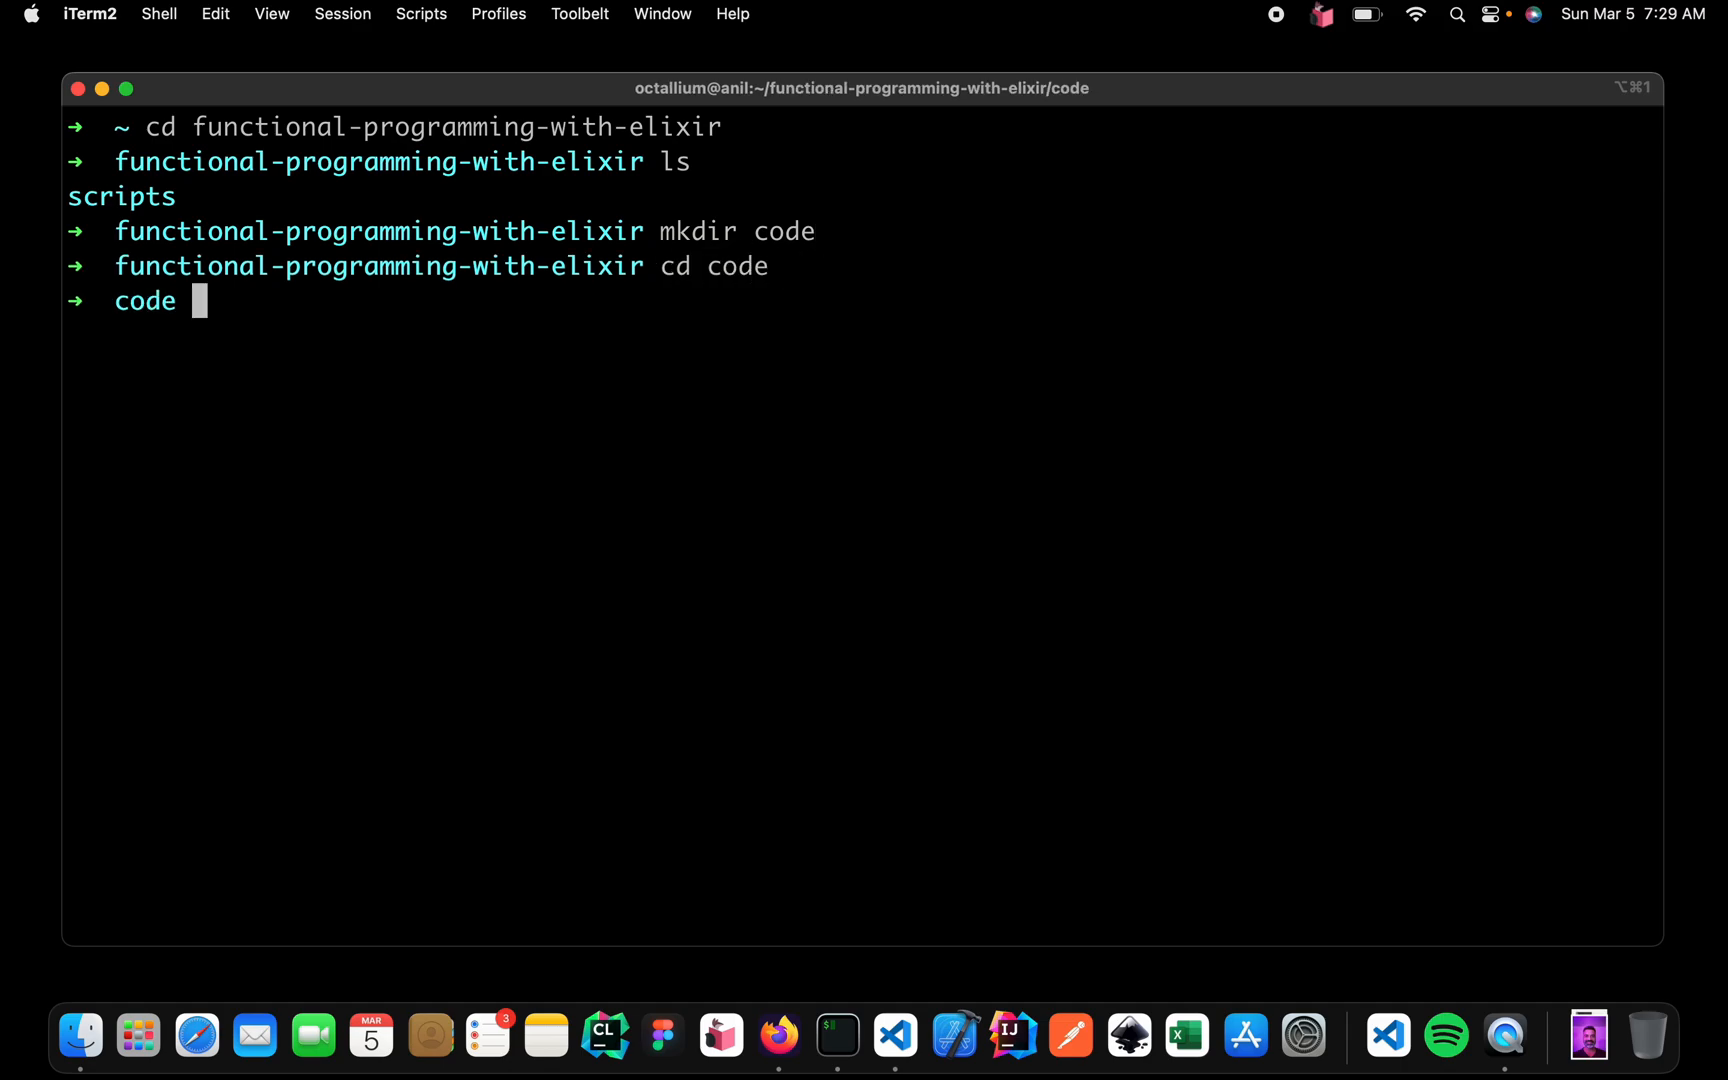
# Step: Generate a new Mix project named 'tutorials' inside the code folder
pyautogui.write('mix archive.install hex phx_new')
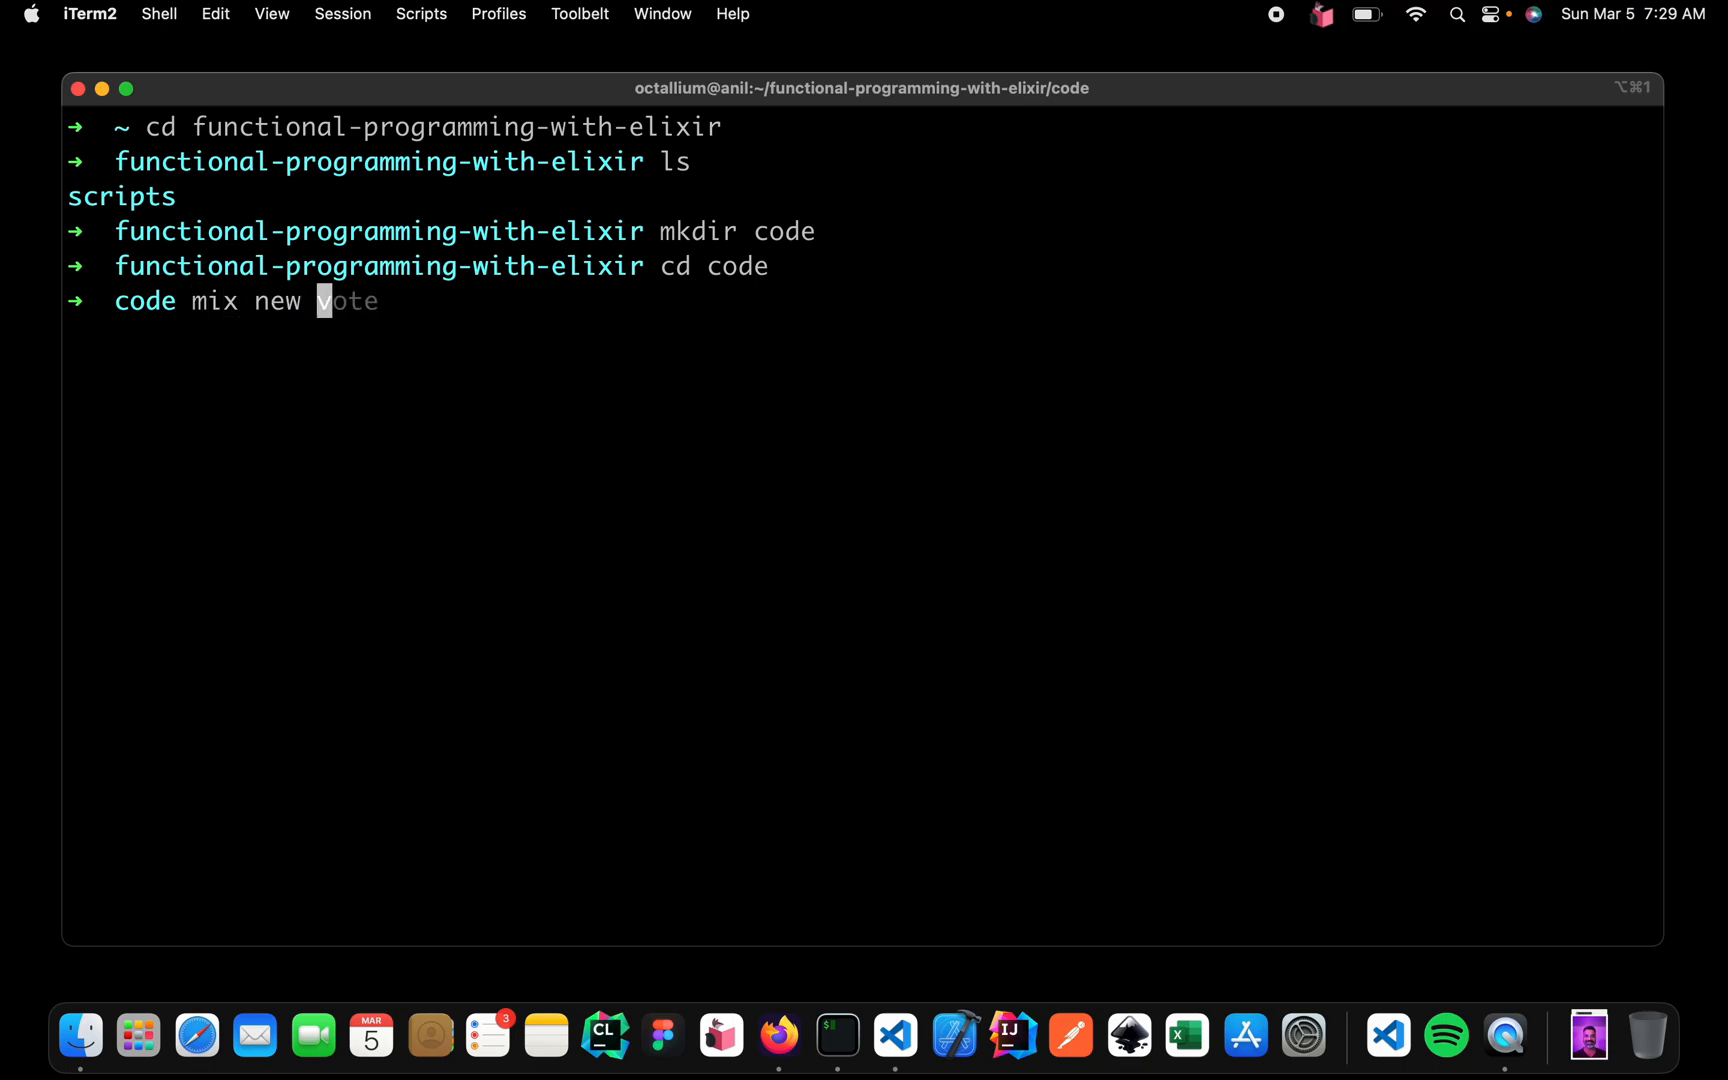
pyautogui.write('tutorials')
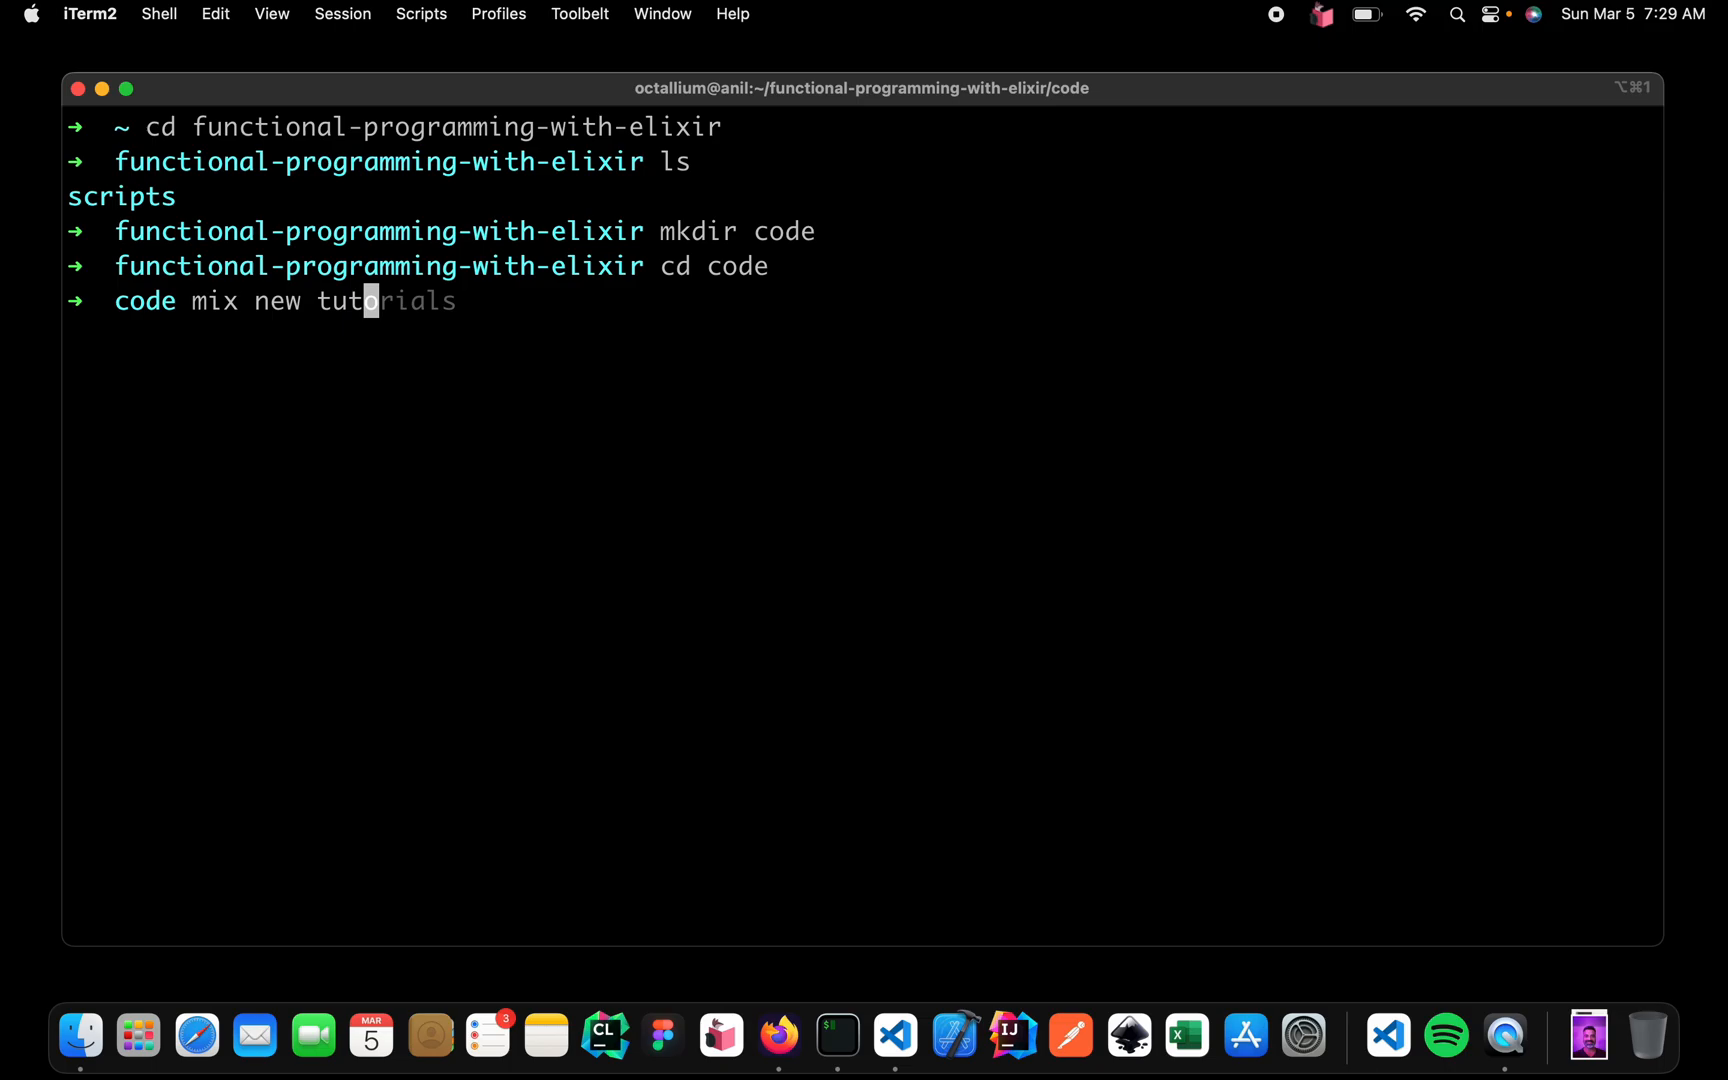
pyautogui.press('enter')
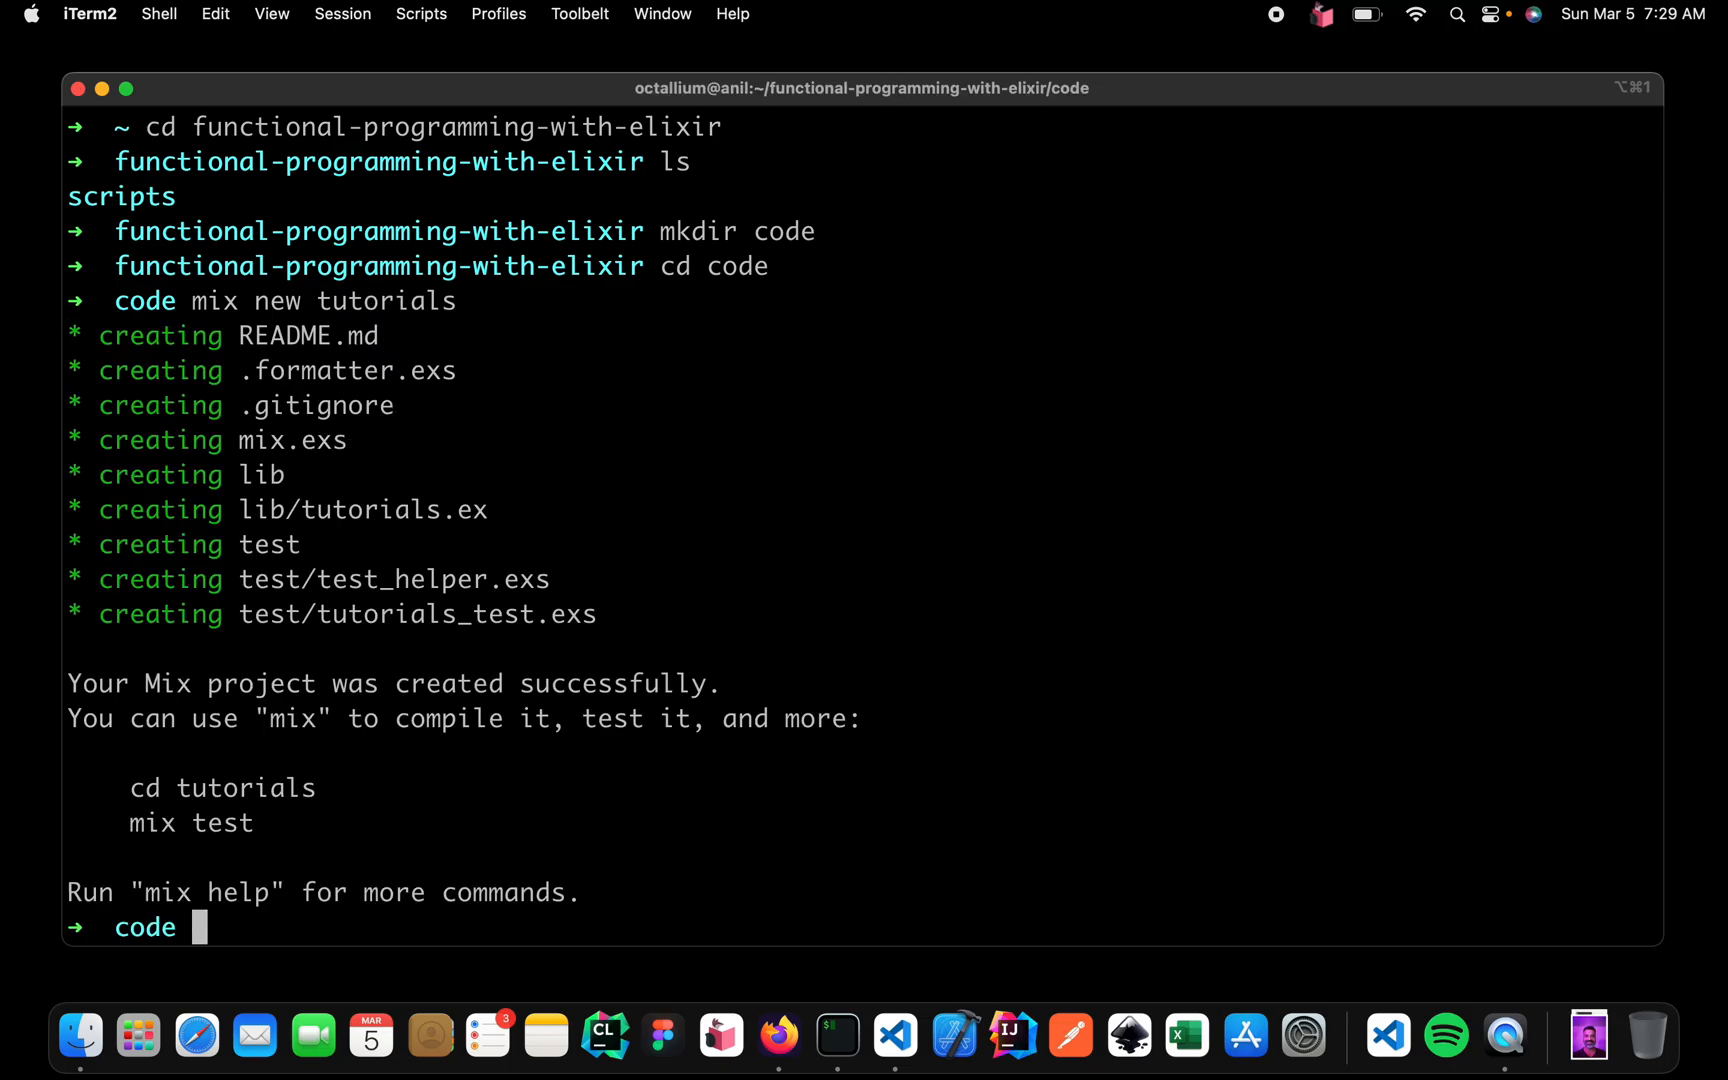
# Step: Move into the tutorials folder and open it in VS Code with 'code .'
pyautogui.write('cd tutorials')
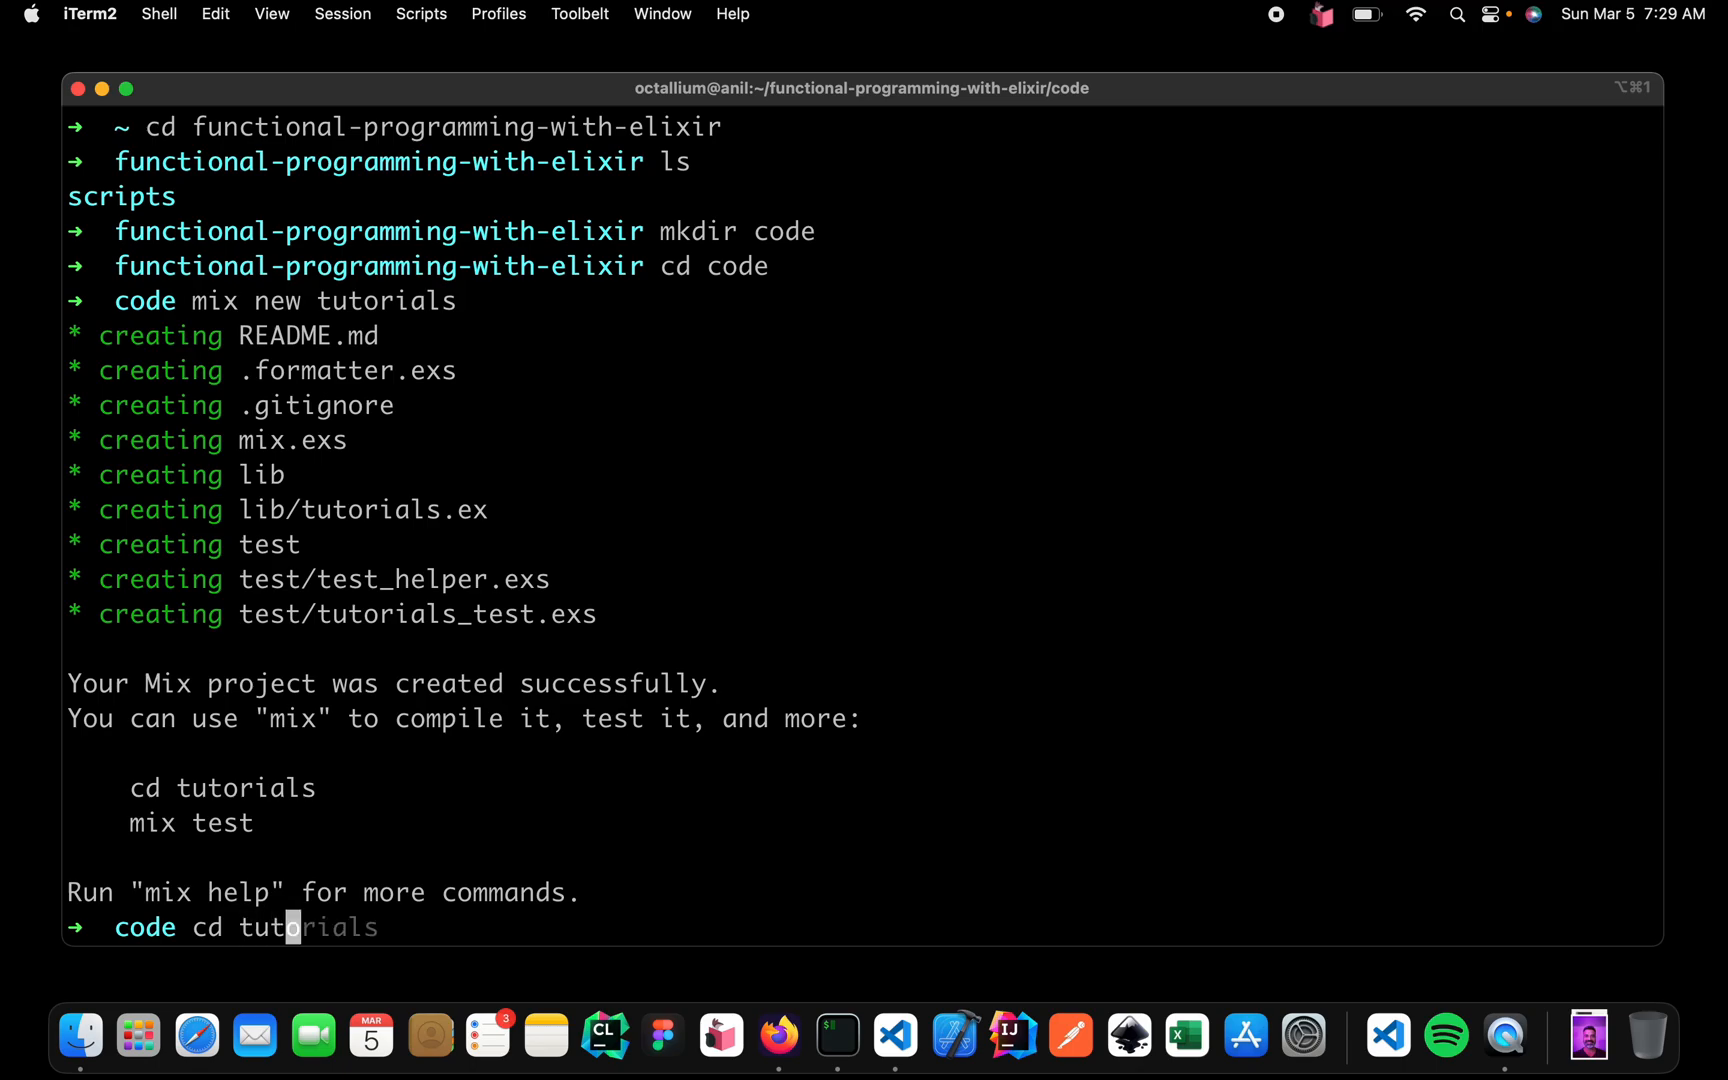
pyautogui.press('enter')
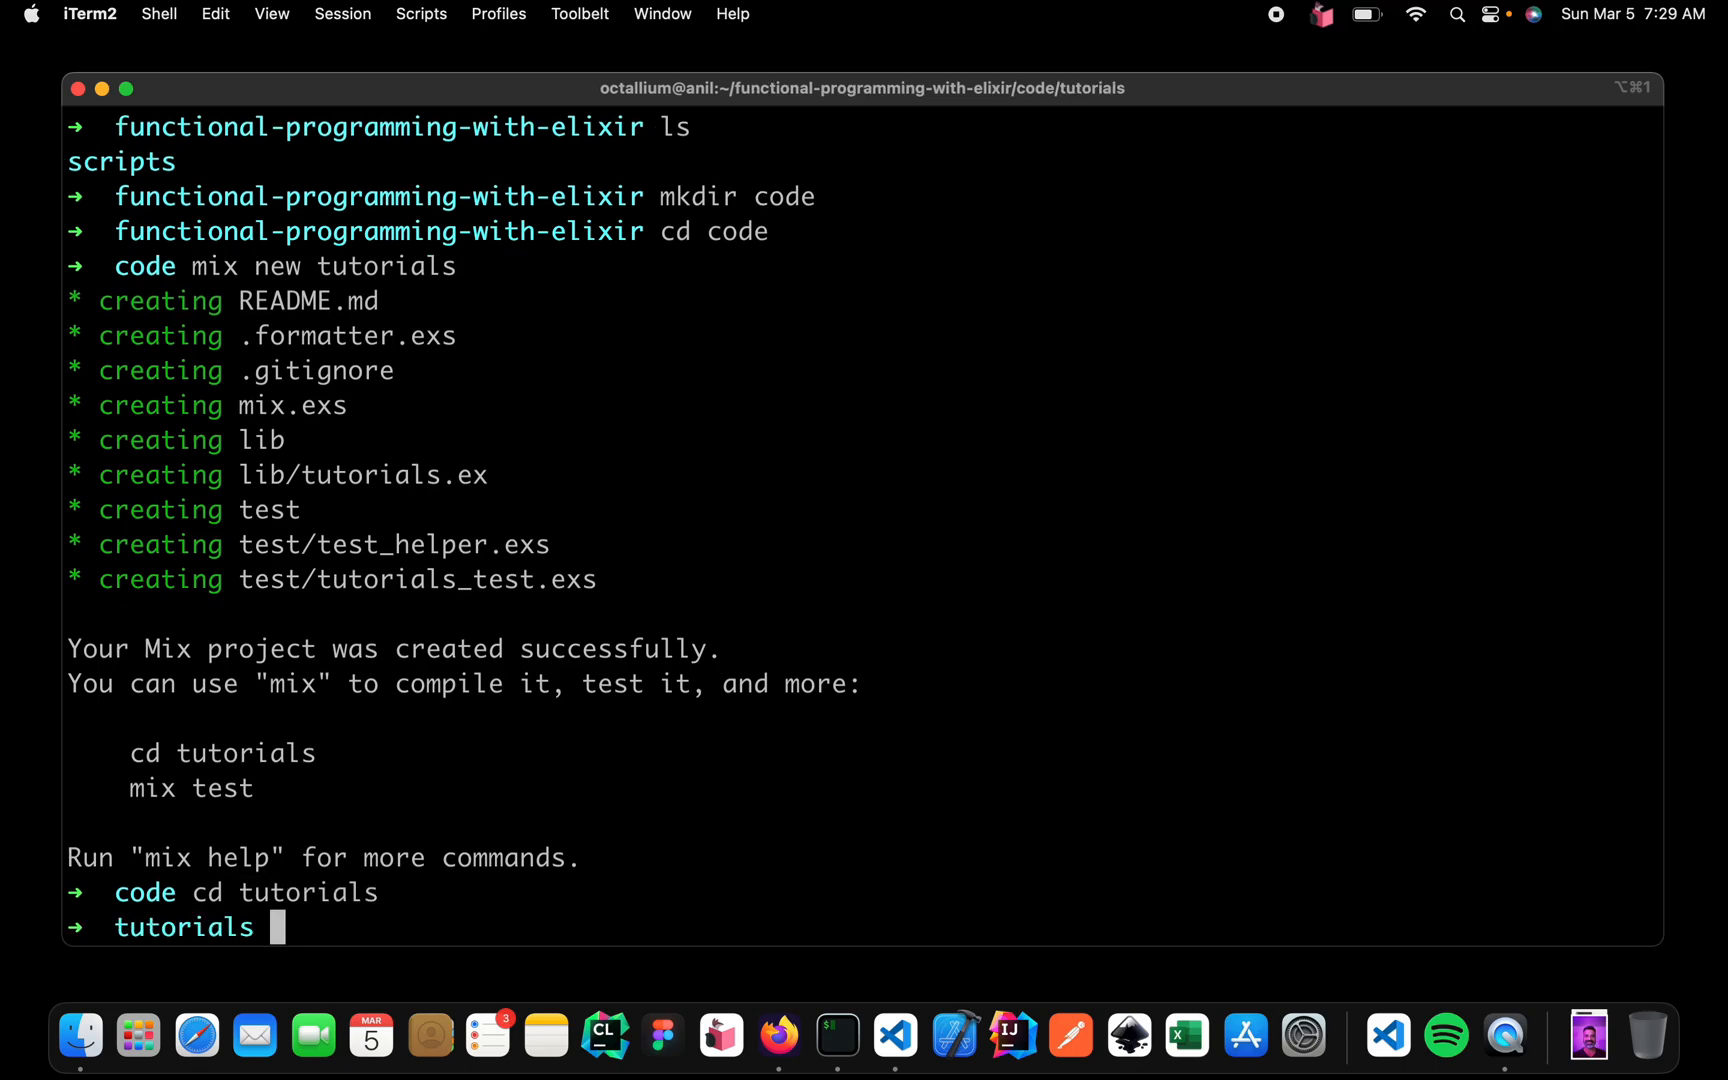
pyautogui.write('code .')
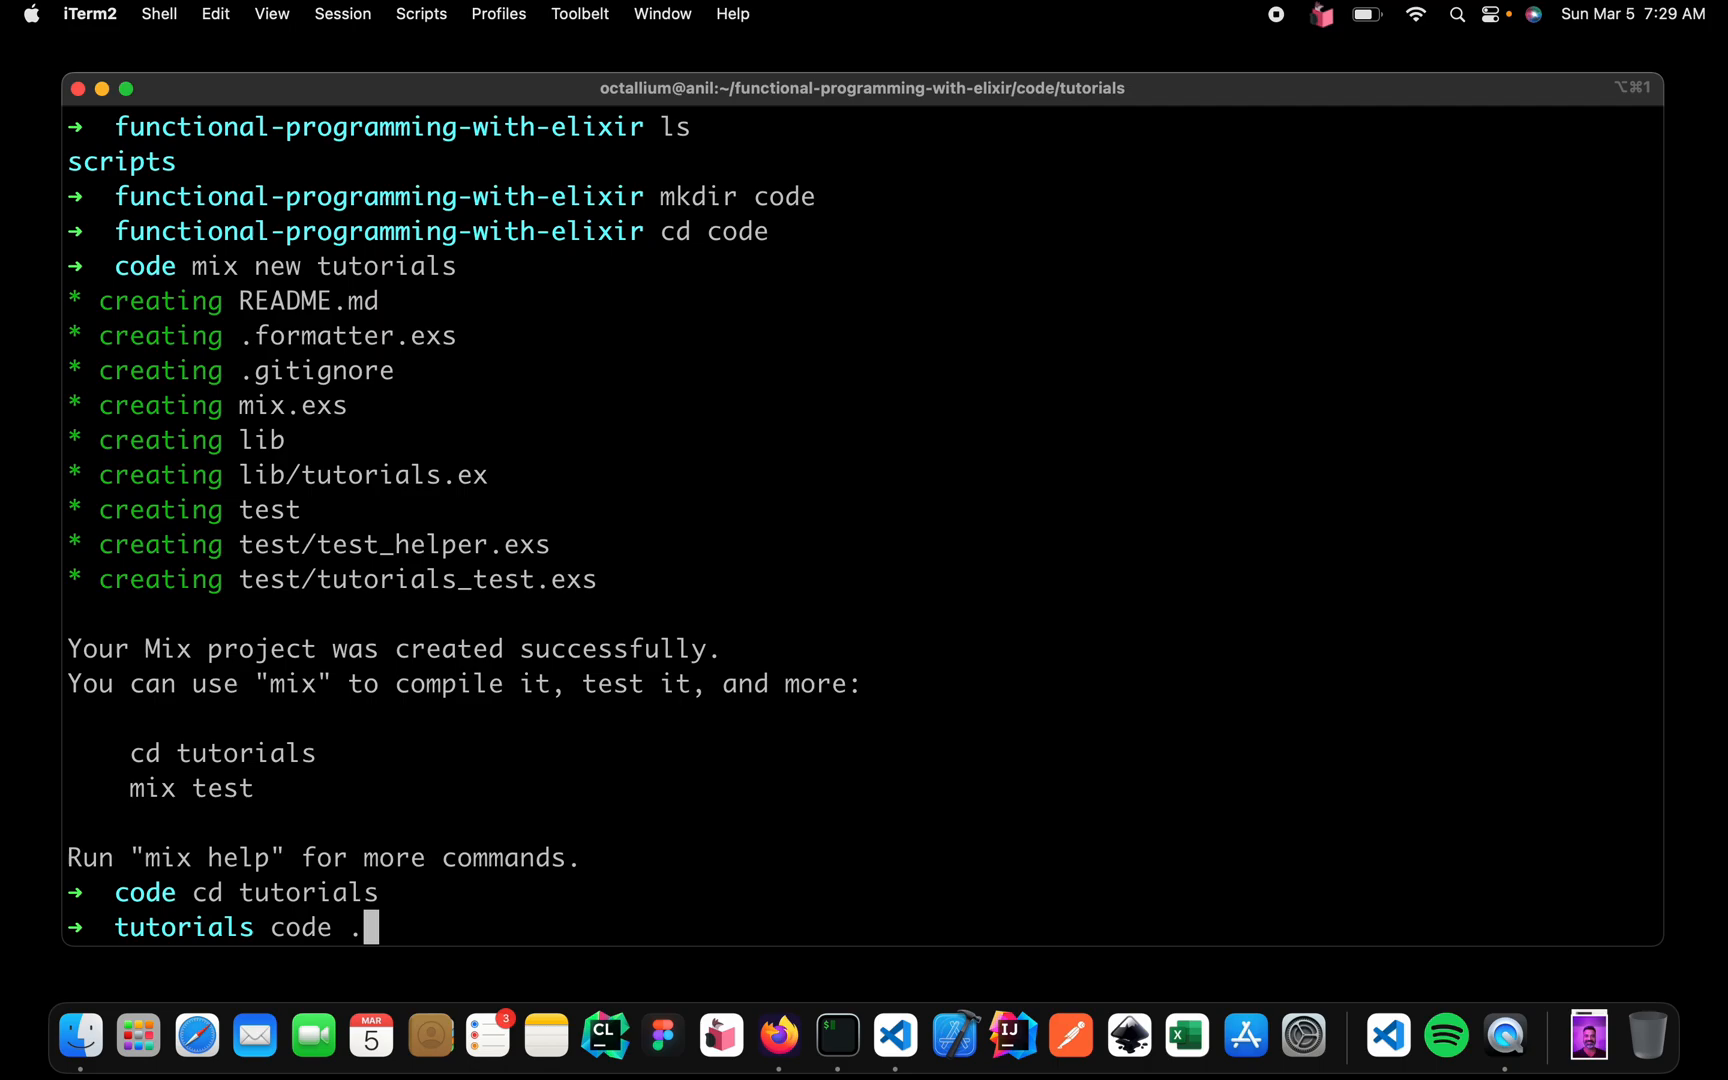
pyautogui.press('Enter')
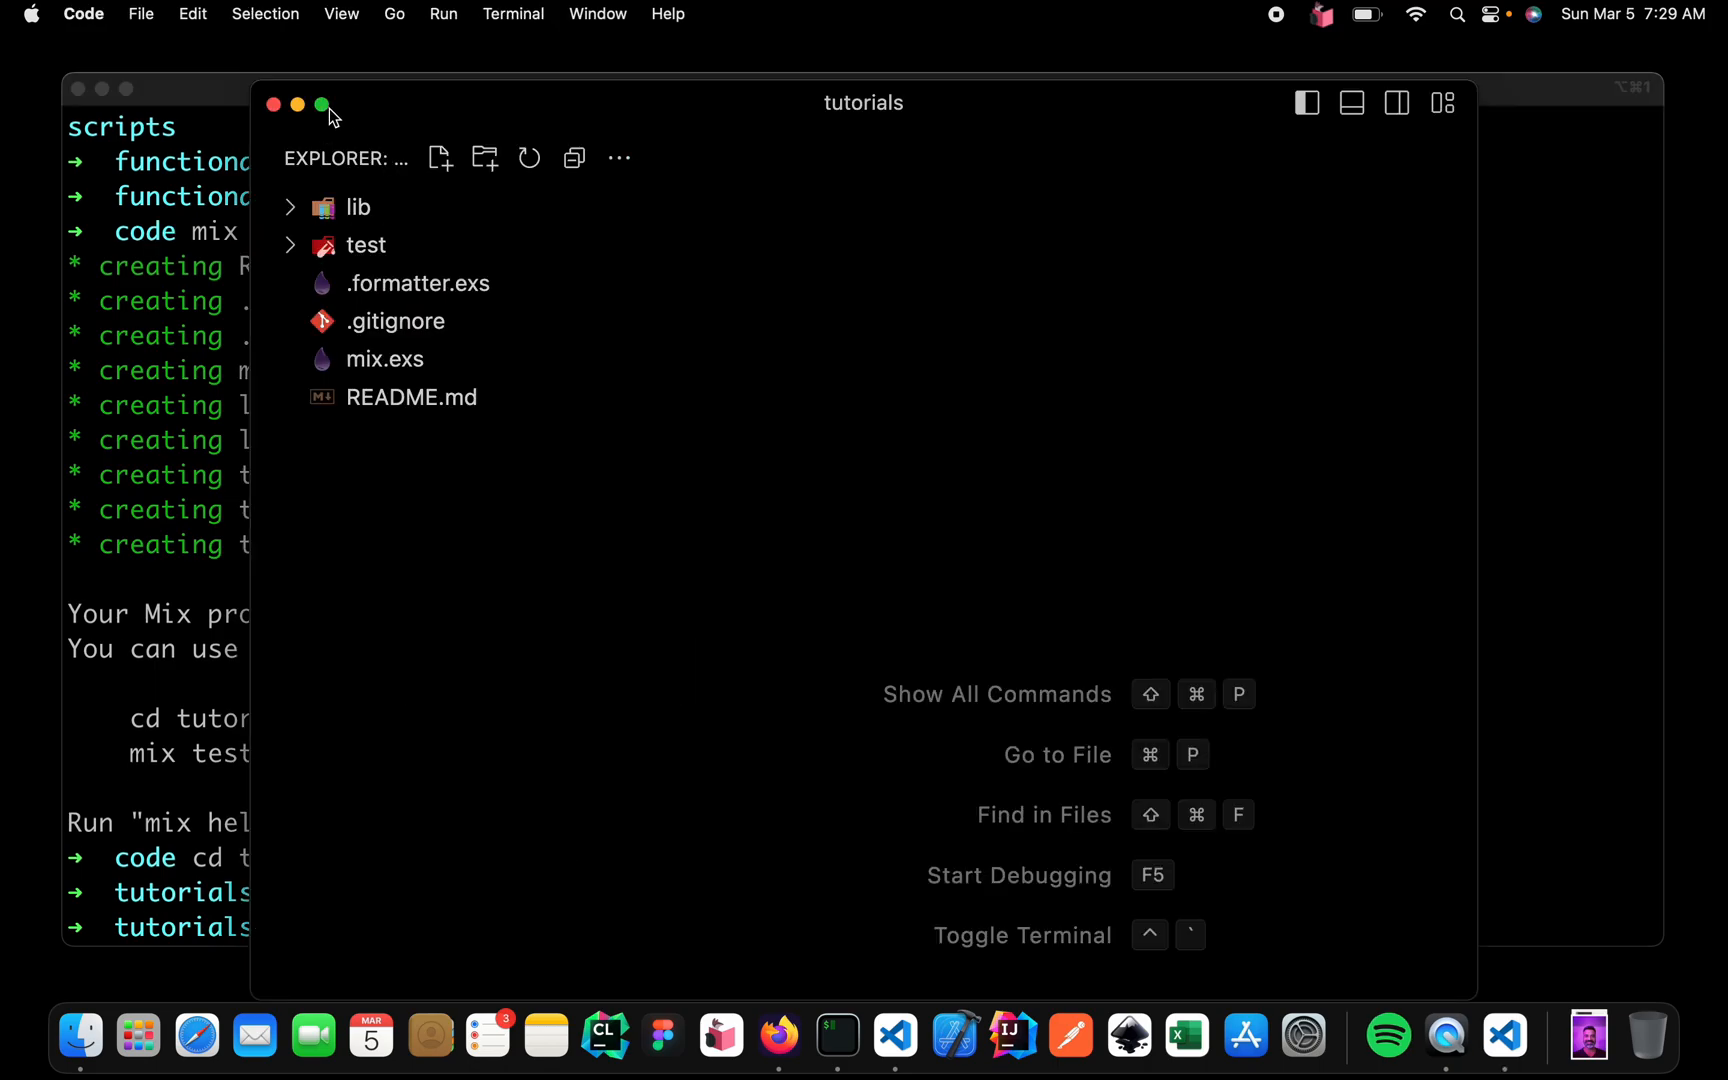
# Step: Maximise the VS Code window and open lib/tutorials.ex in the editor
pyautogui.click(323, 104)
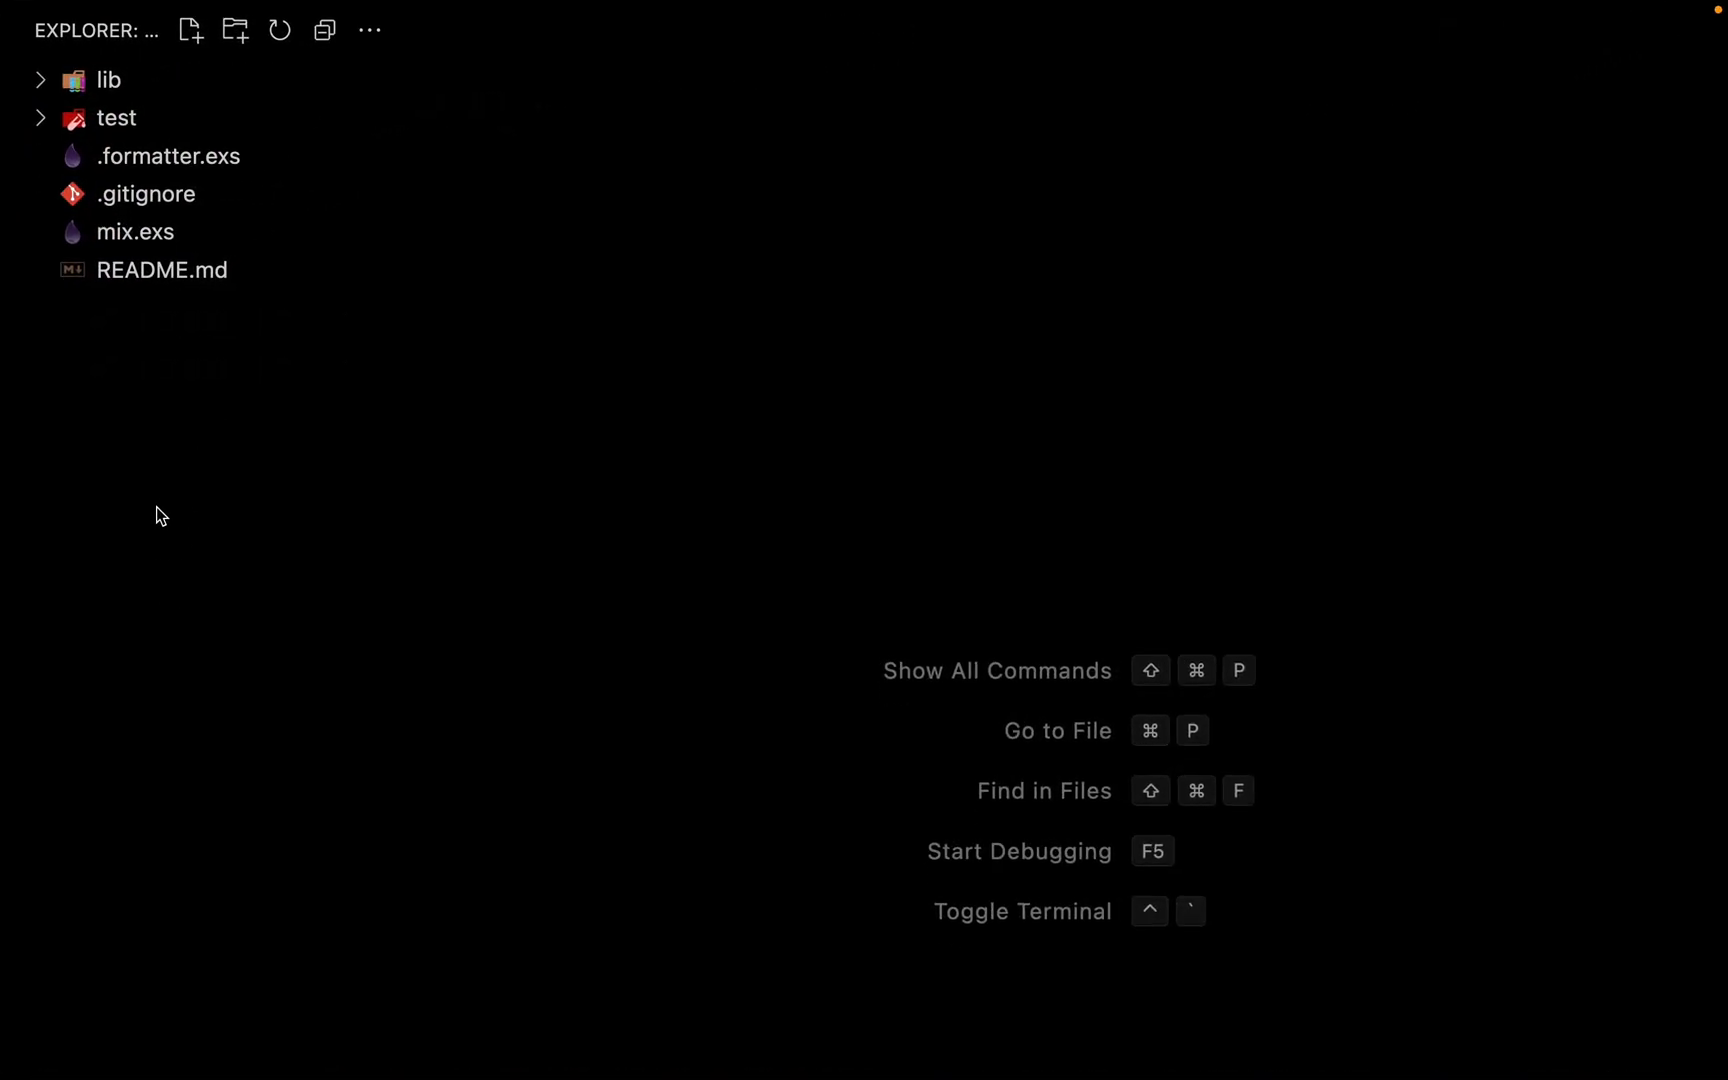
pyautogui.moveTo(184, 321)
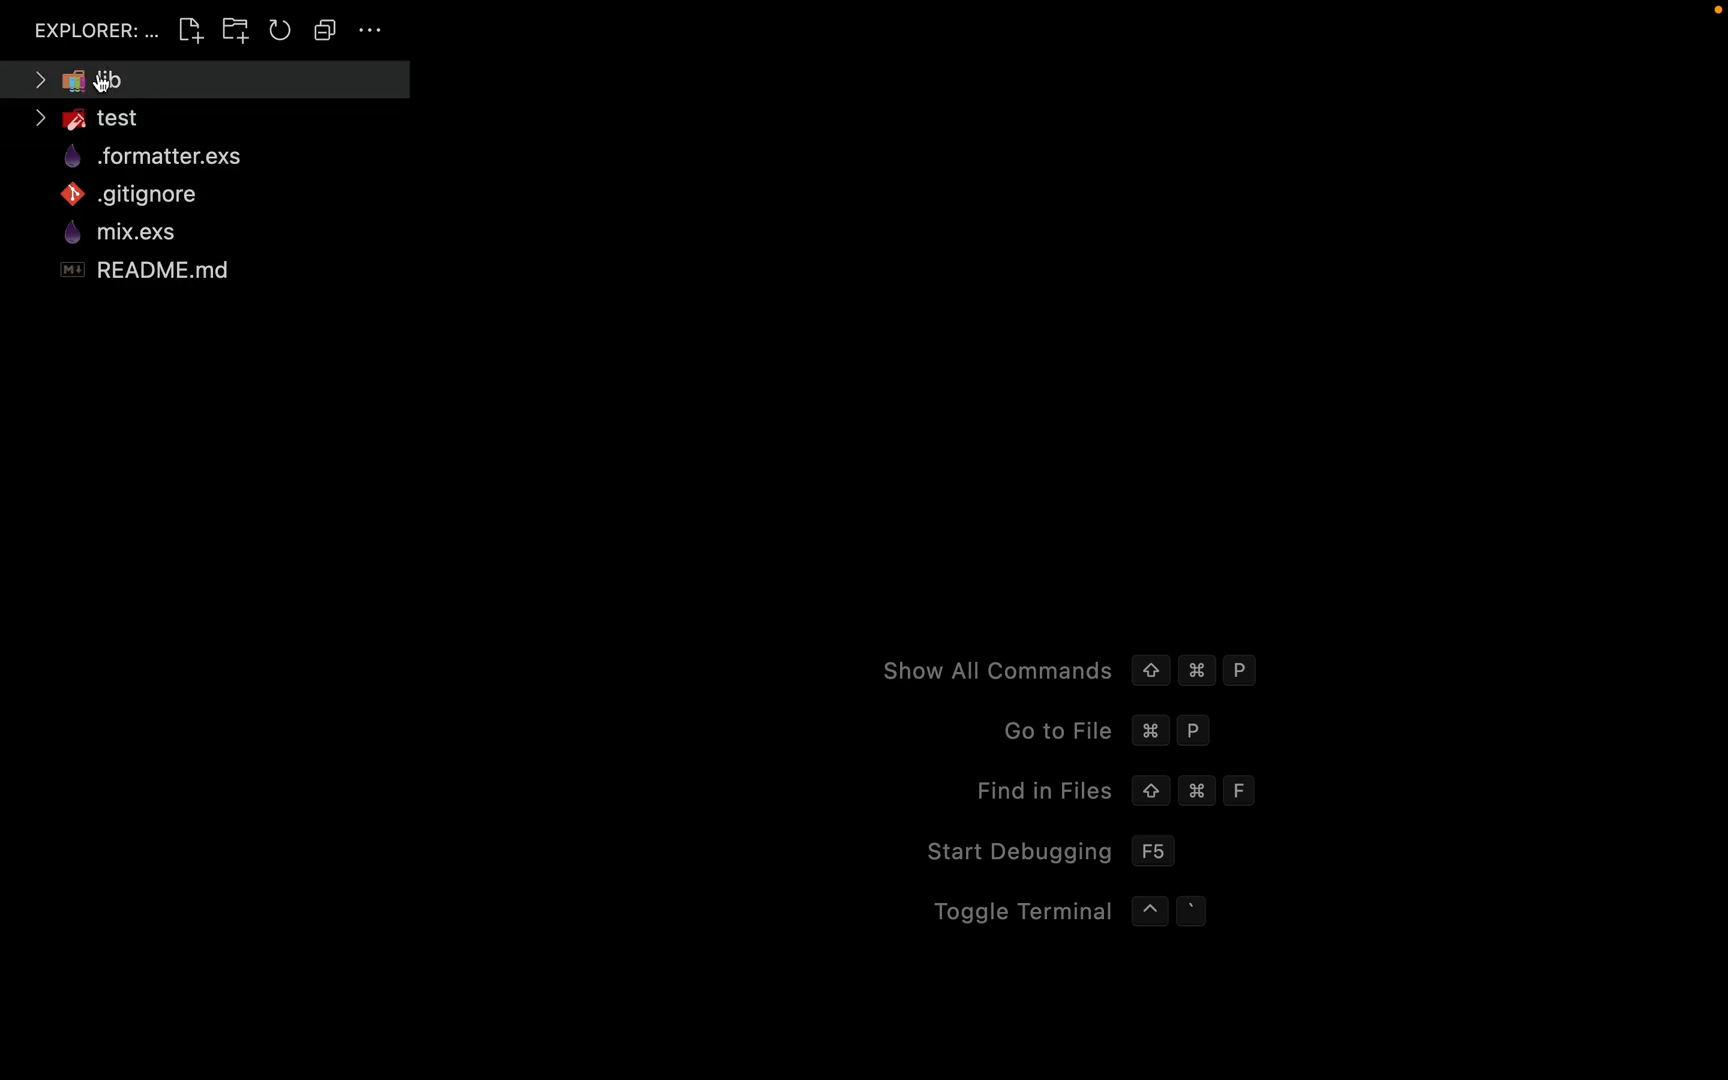
pyautogui.click(108, 79)
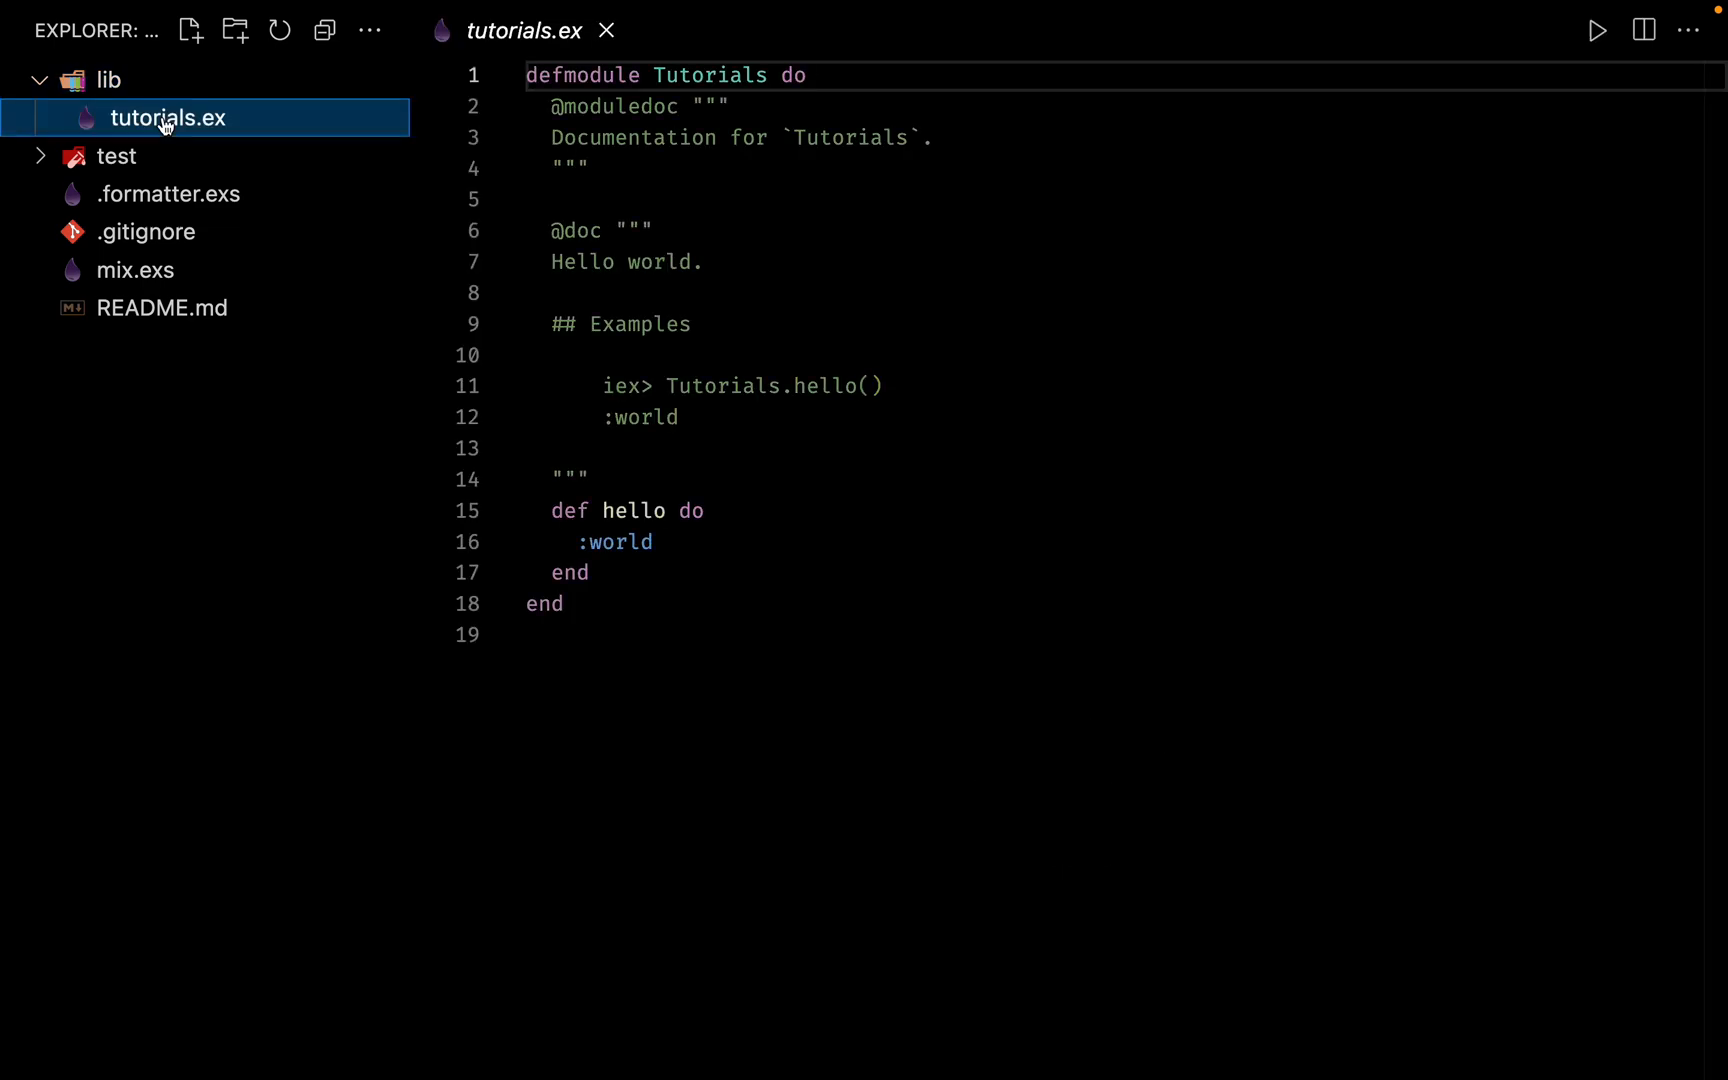